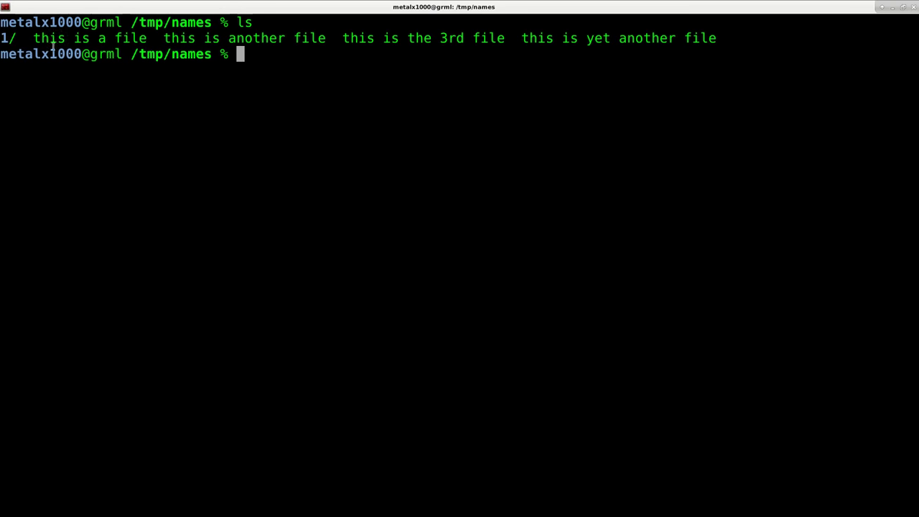
Step: List /tmp/names plainly and with ls -lha, showing the four space-named files and one subfolder
drag(33, 38, 715, 37)
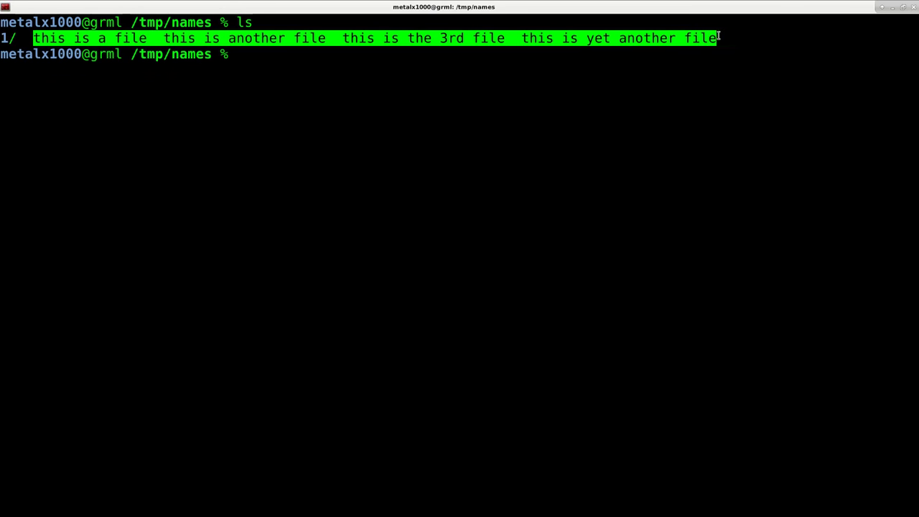
text(ls -l)
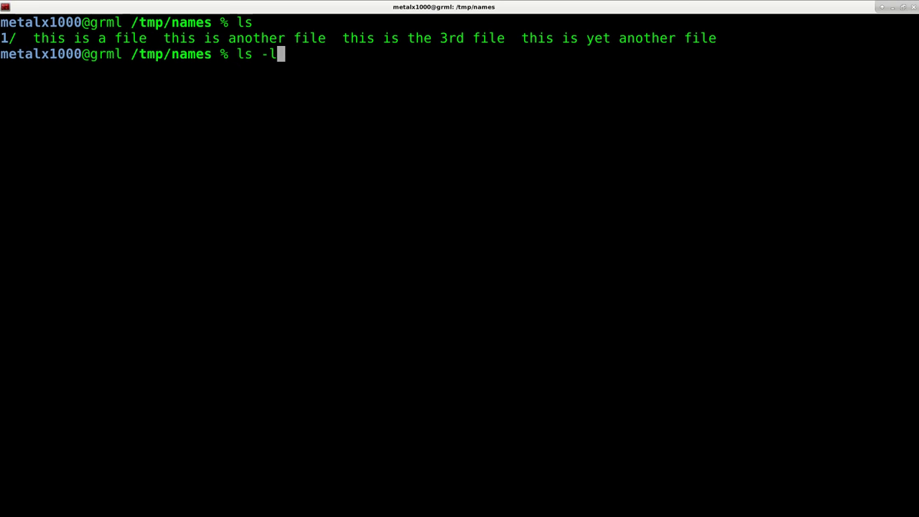
text(ha)
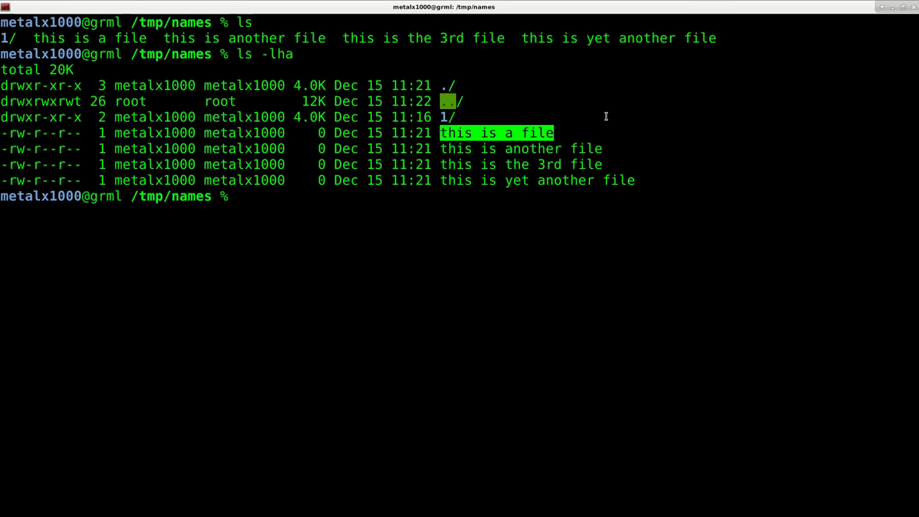
text(ls)
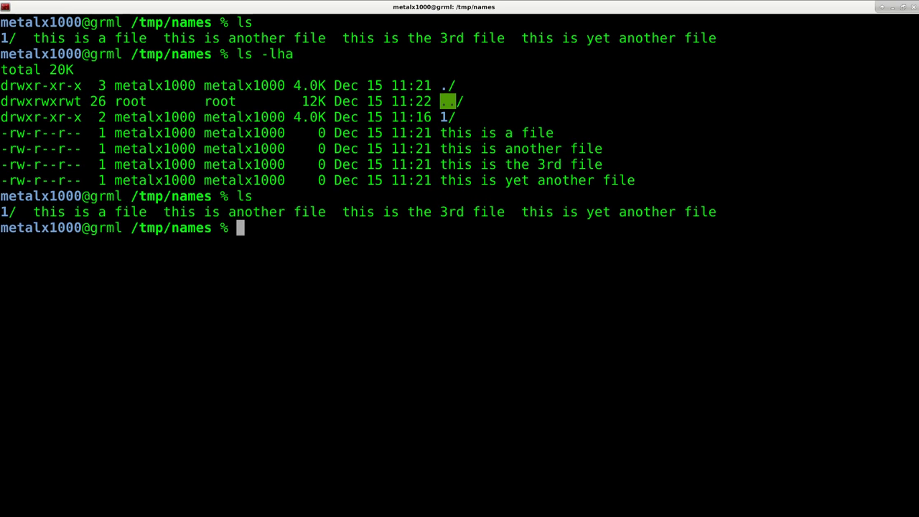
Step: Run ls | while read file; do echo "$file"; done to print each name on its own line
text(ls)
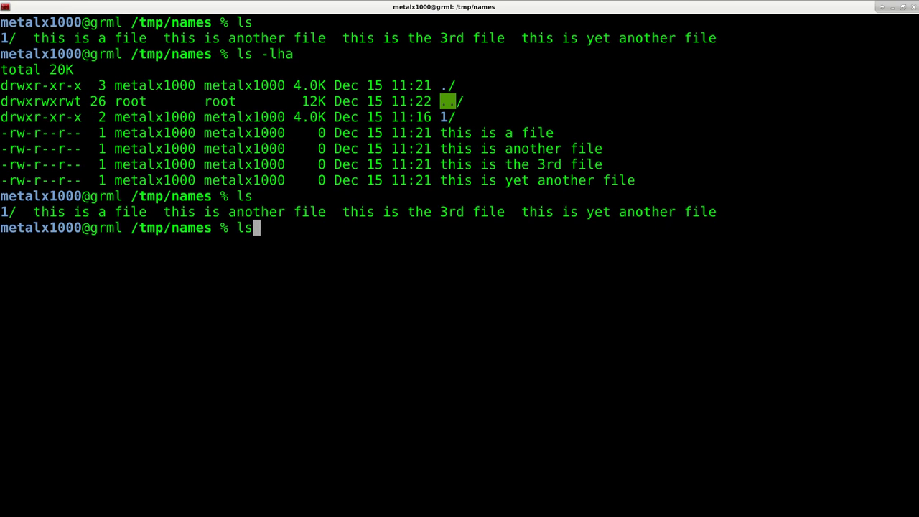
text(|while)
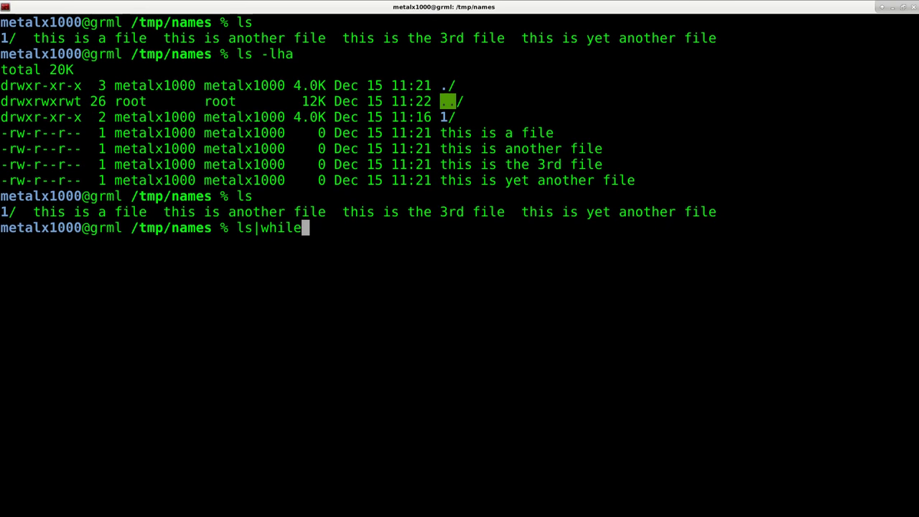
text(read)
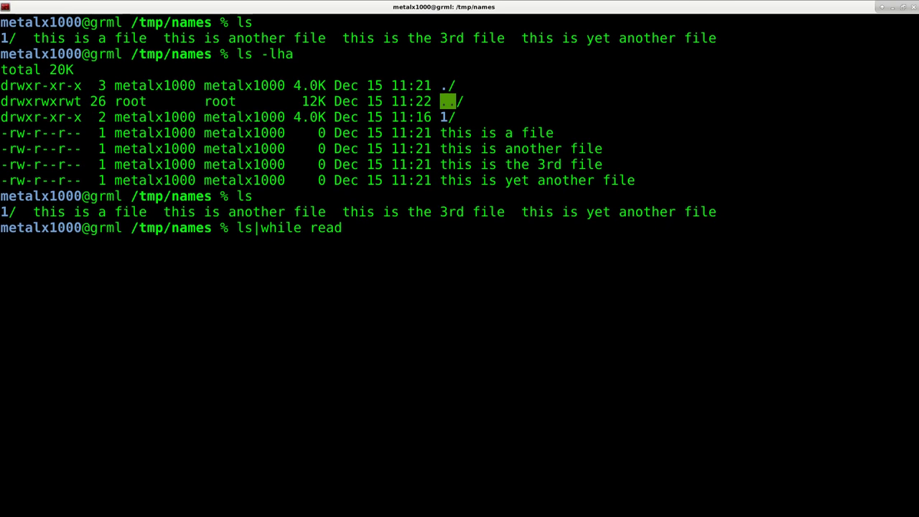
text(file)
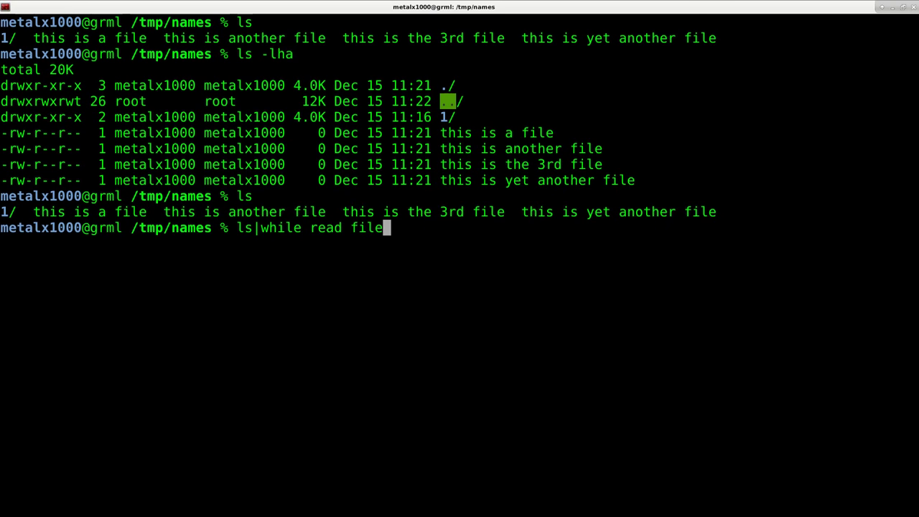
text(;)
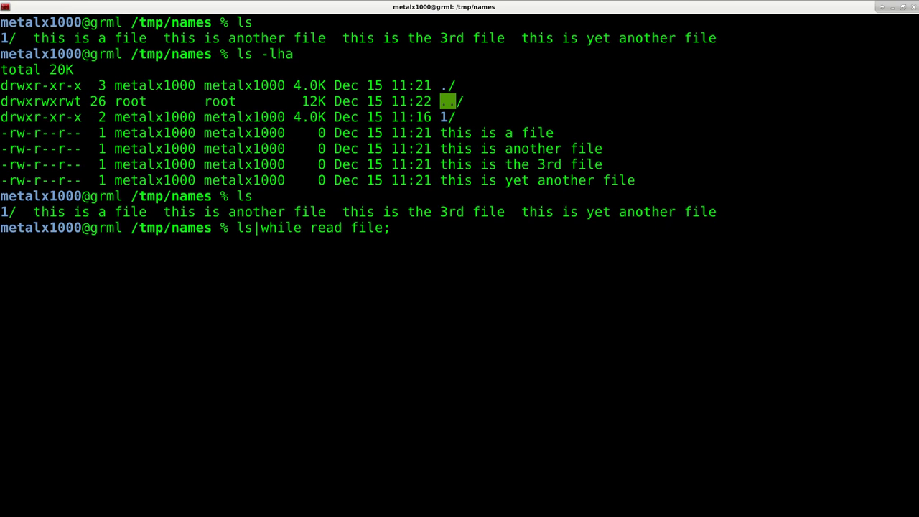
text(do)
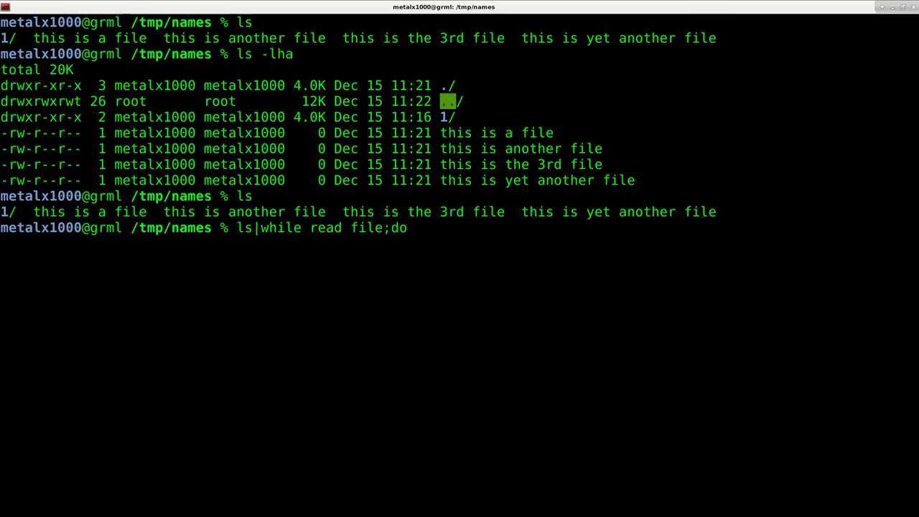
text(mv)
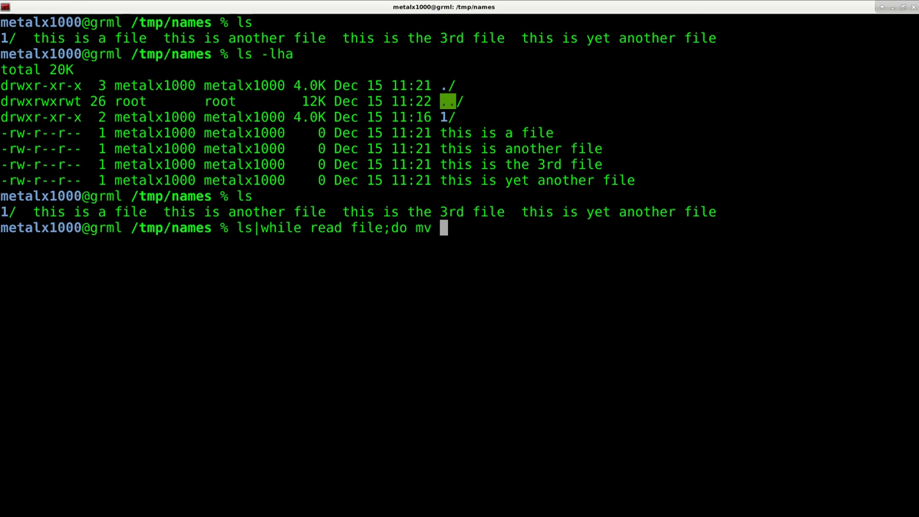
text("$fil)
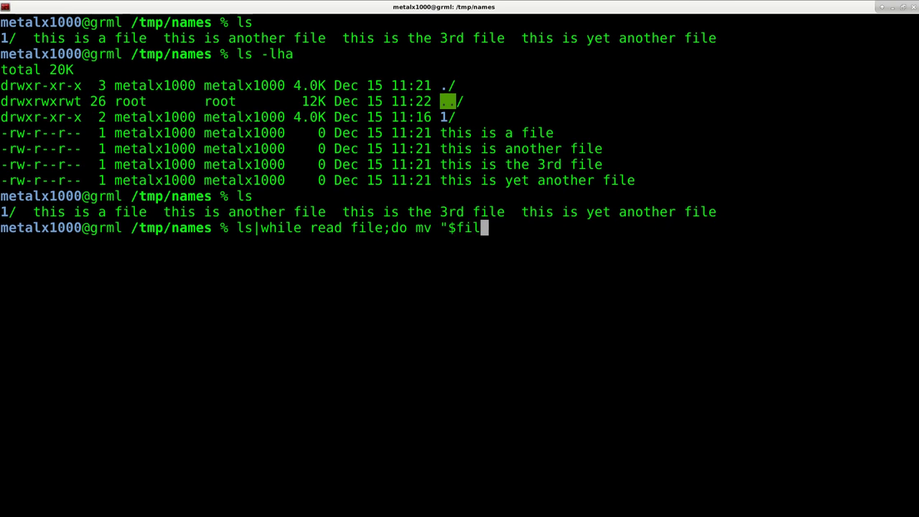
text(e" ;done)
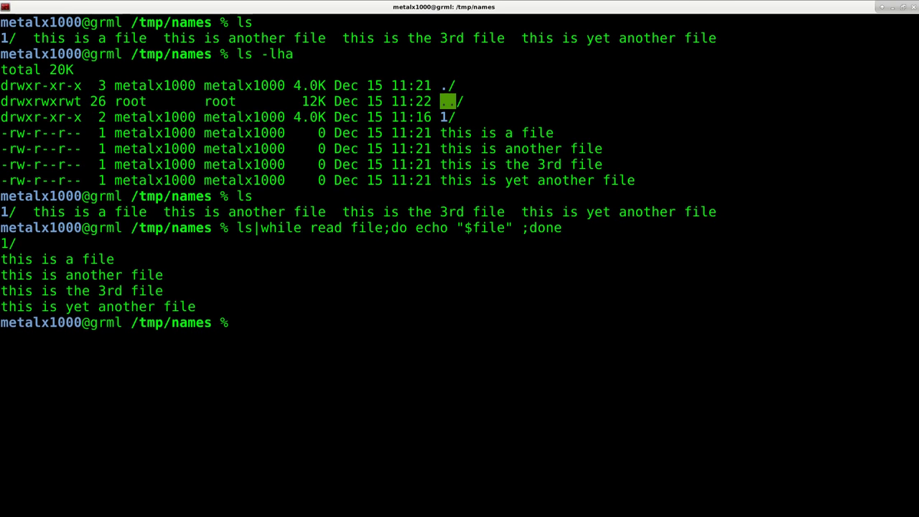
Step: Recall the loop and pipe each name through sed -e 's/\ /_/g' to preview underscored names
key(Up)
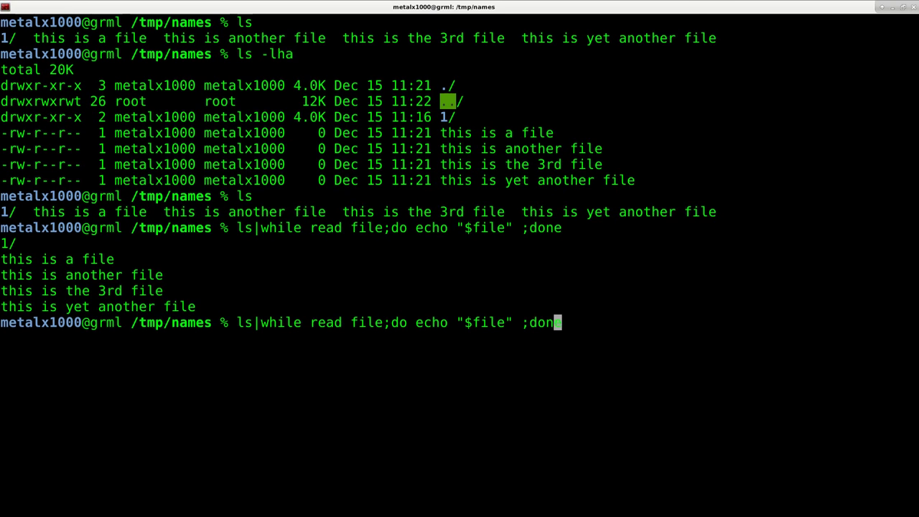
text(|)
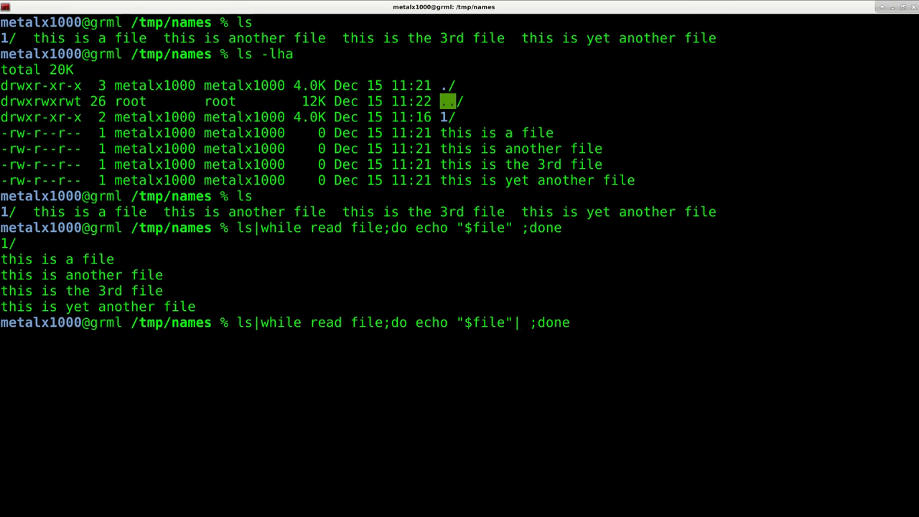
text(sed)
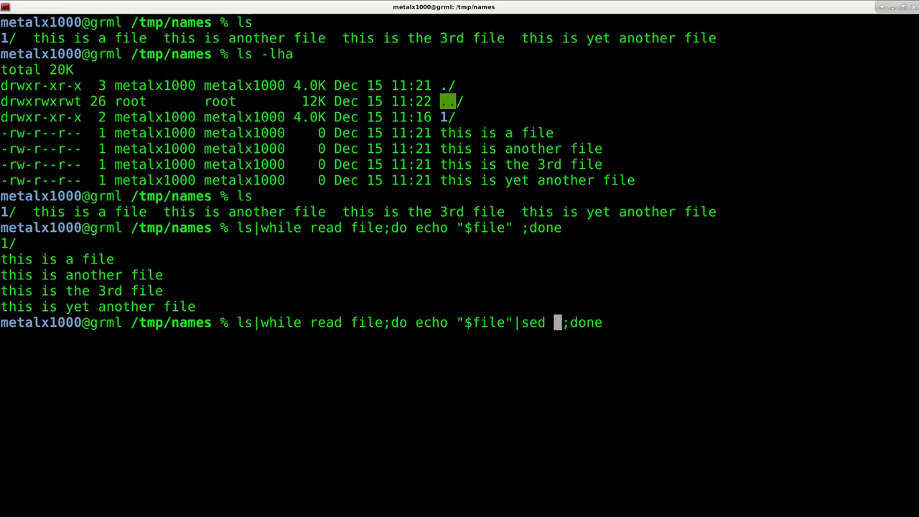
text(-e)
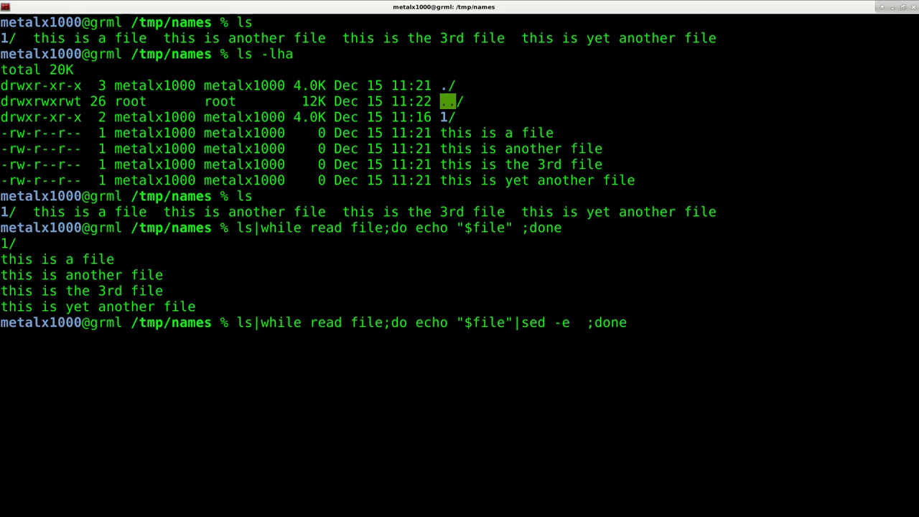
text('')
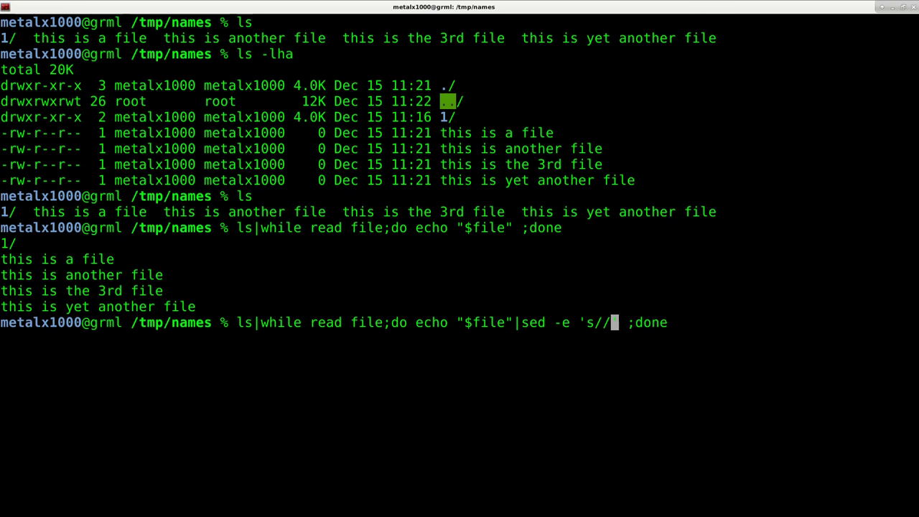
text(/g)
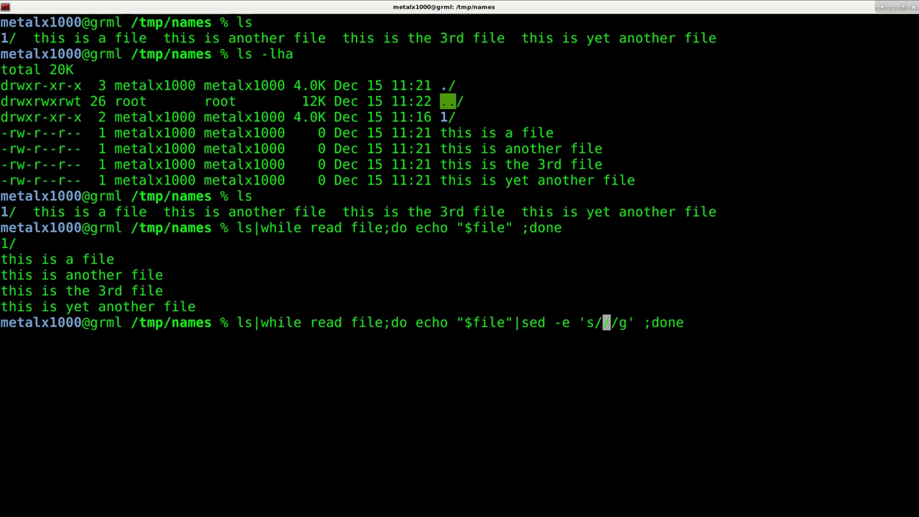
text(/)
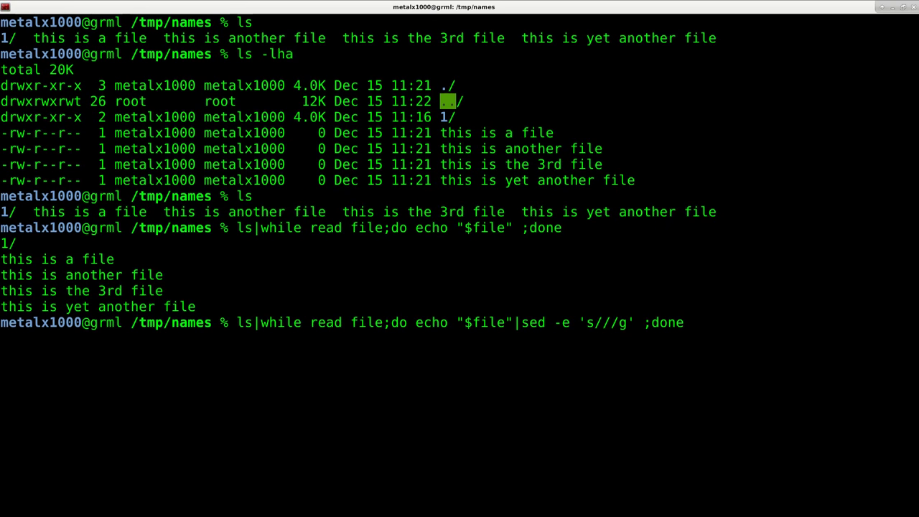
text(\)
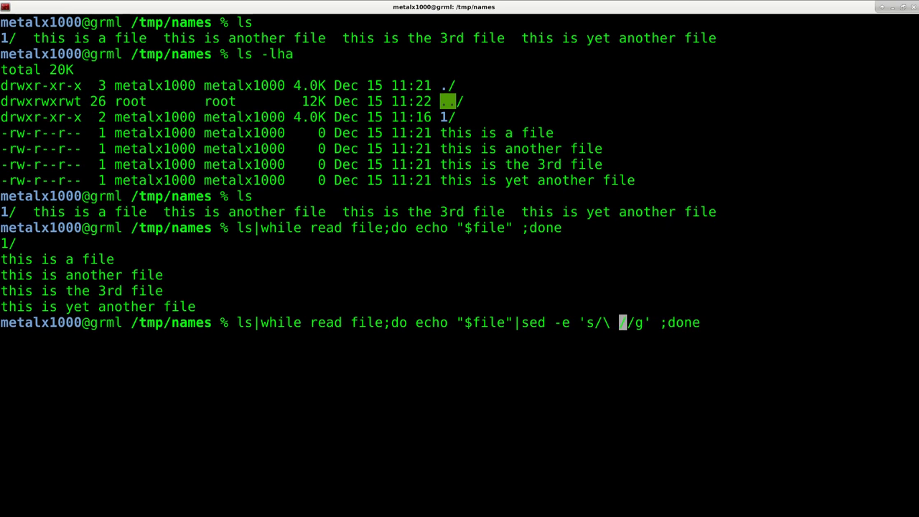
text(/)
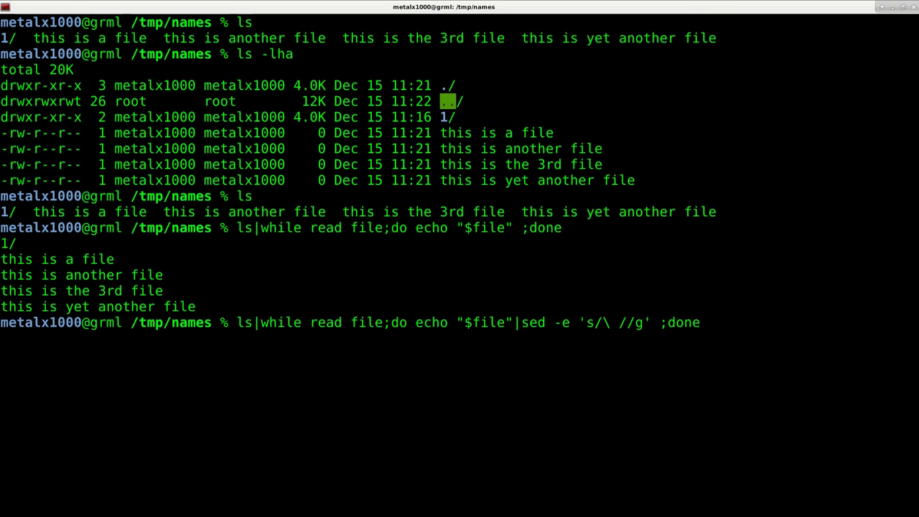
text(_)
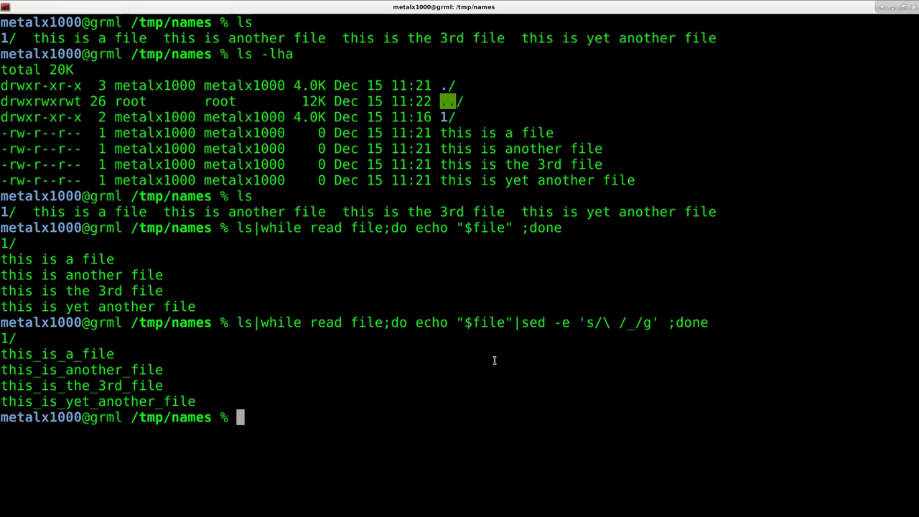
Step: Wrap the sed pipeline in $( ) and run it, getting 'command not found' errors and landing in folder 1
double_click(486, 321)
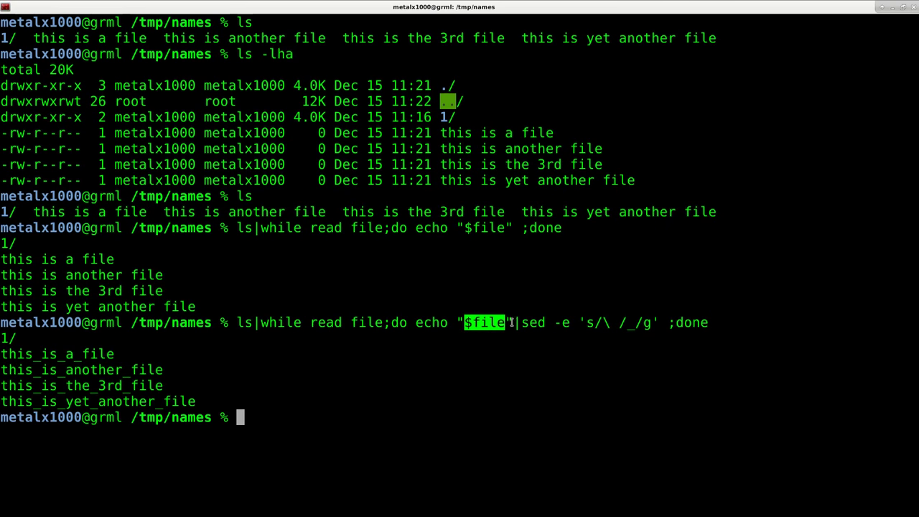
double_click(531, 321)
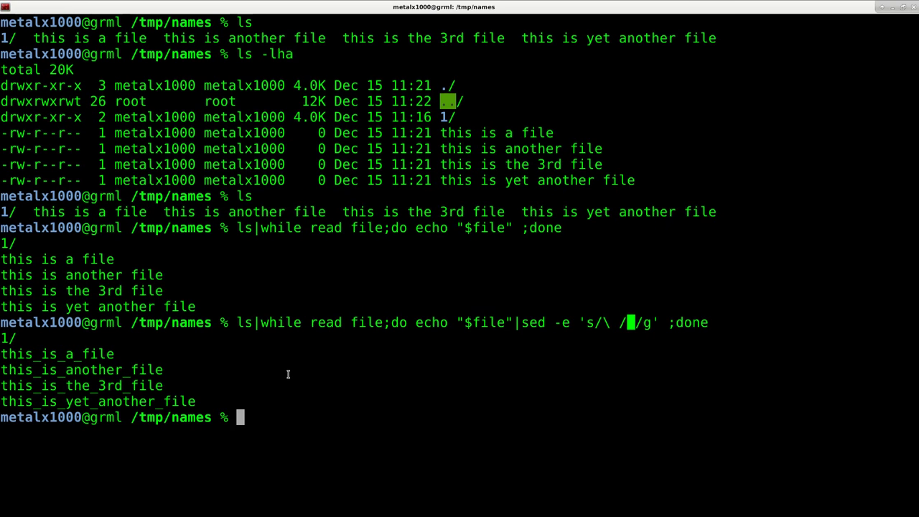
text(ls)
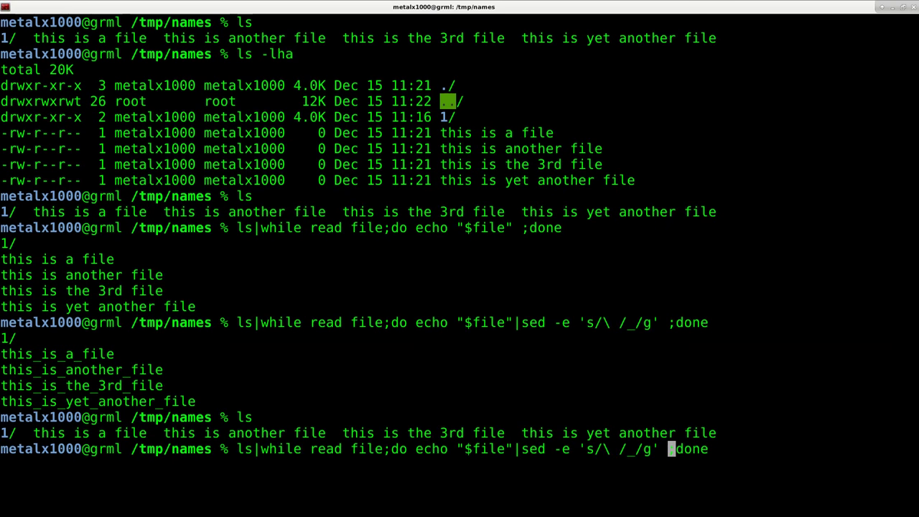
text()")
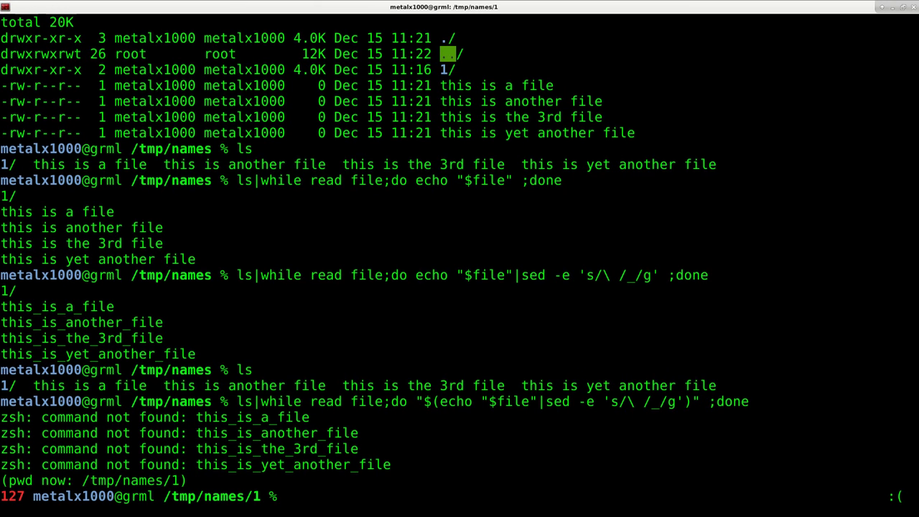
double_click(252, 416)
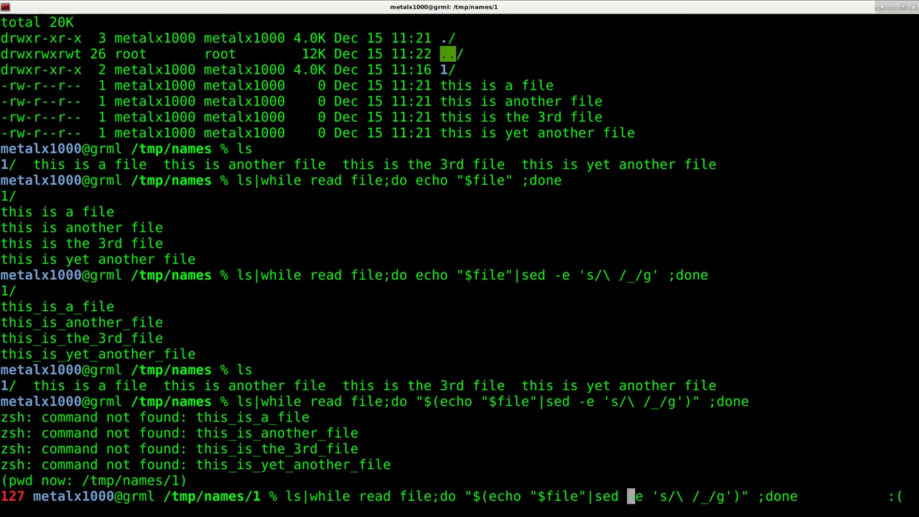
Step: Add mv "$file" before the $(…) substitution to rename folder 1's files, then ls to confirm underscores
text(mv "$file)
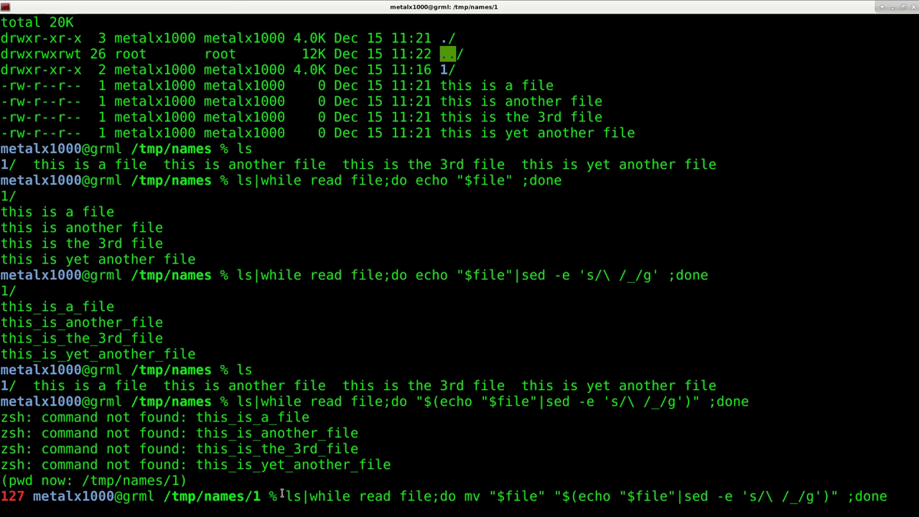
double_click(328, 497)
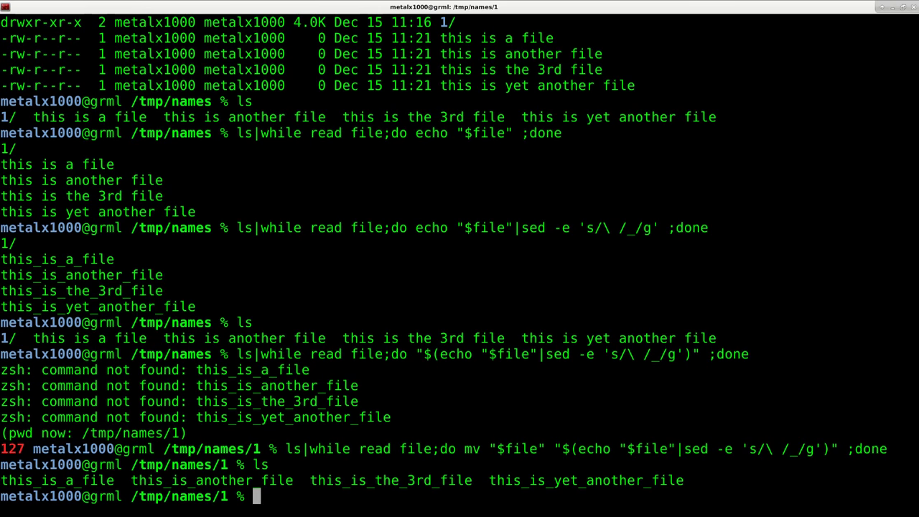
Step: Run ls -lha to see the renamed underscore files in detail, then begin the vim command
text(ls -lha)
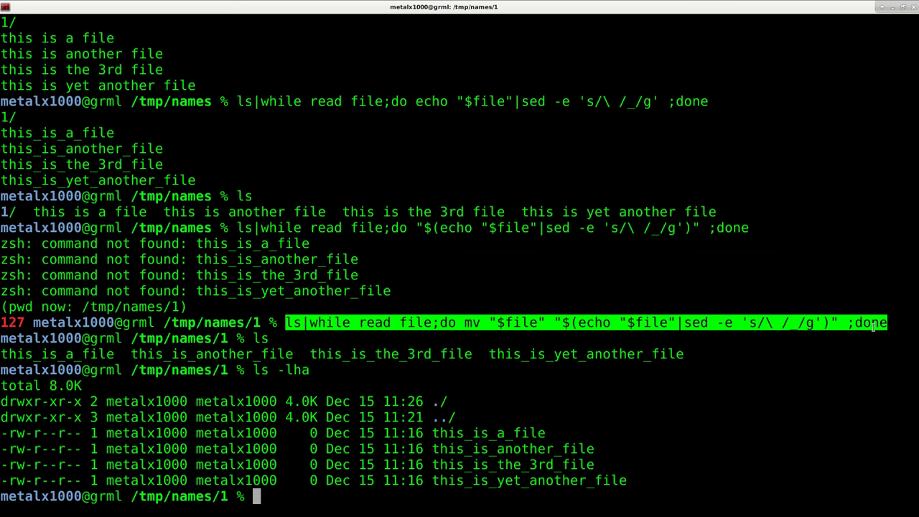
text(vim)
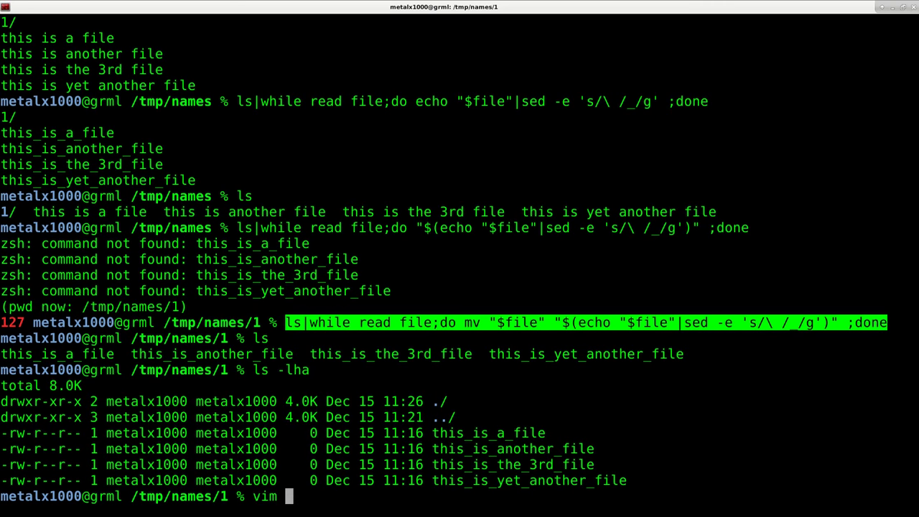
Step: Write myrename.sh in vim with #!/bin/bash and the mv/sed rename loop, then save with :wq
text(myre)
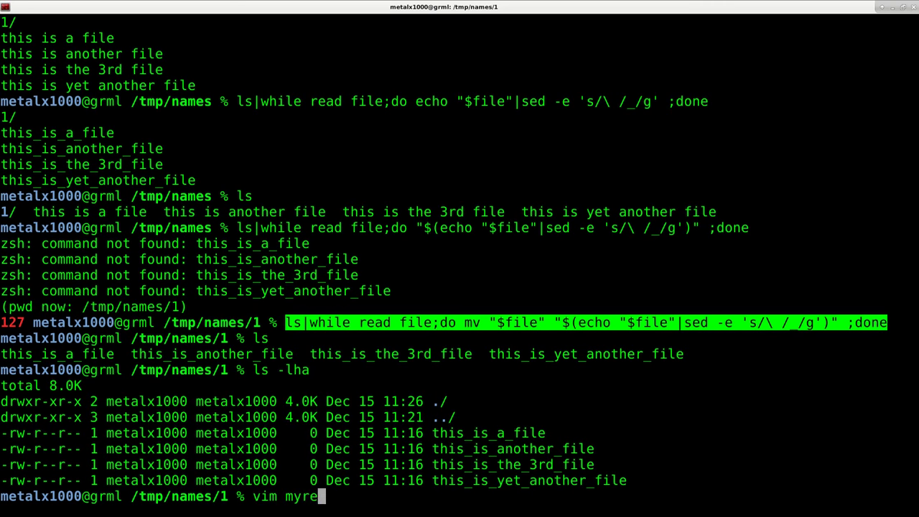
text(name)
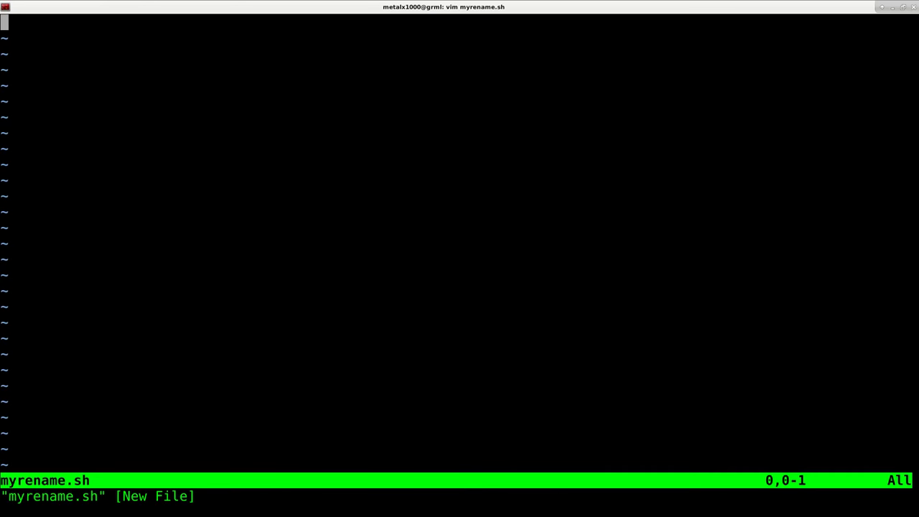
text(#!/bin/)
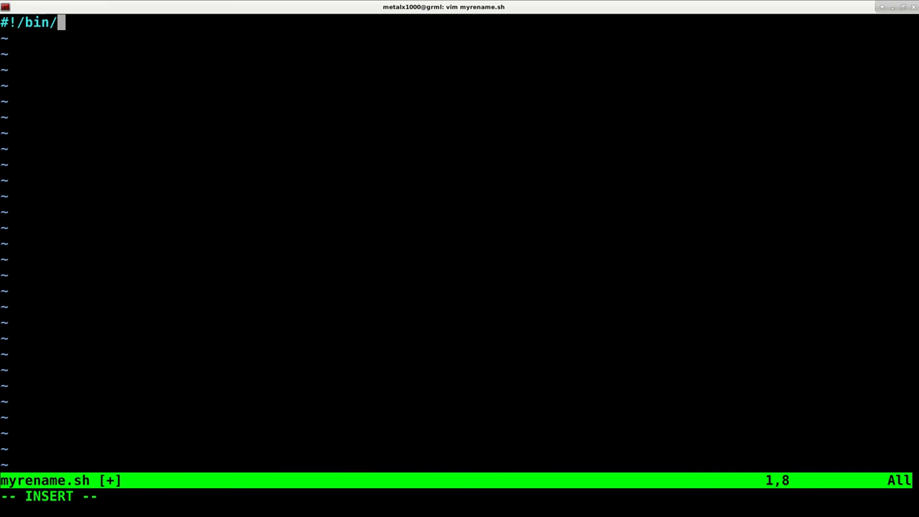
text(bash)
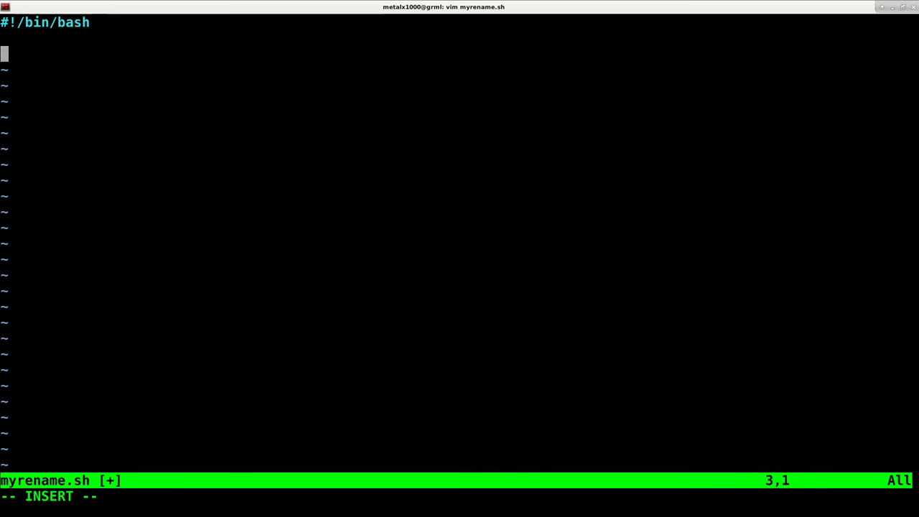
text(ls|while read file;do mv "$file" "$(echo "$file"|sed -e 's/\ /_/g')" ;done)
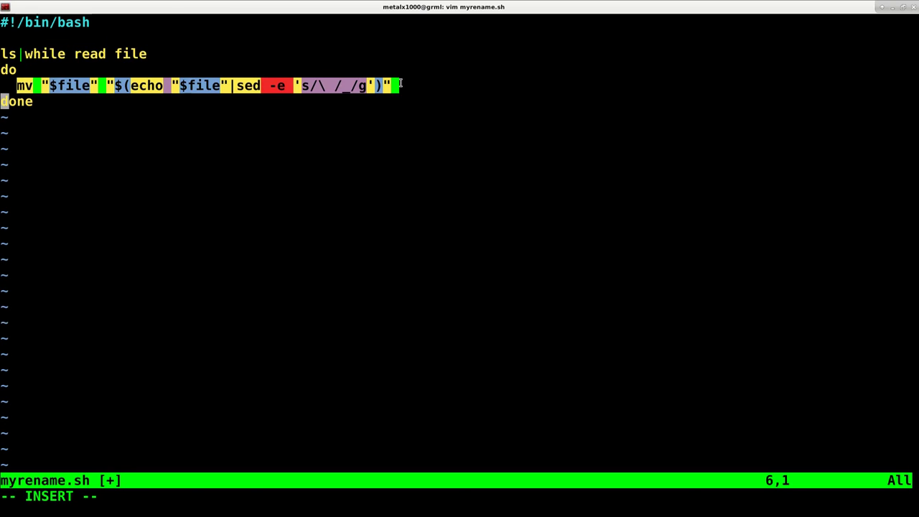
key(Escape)
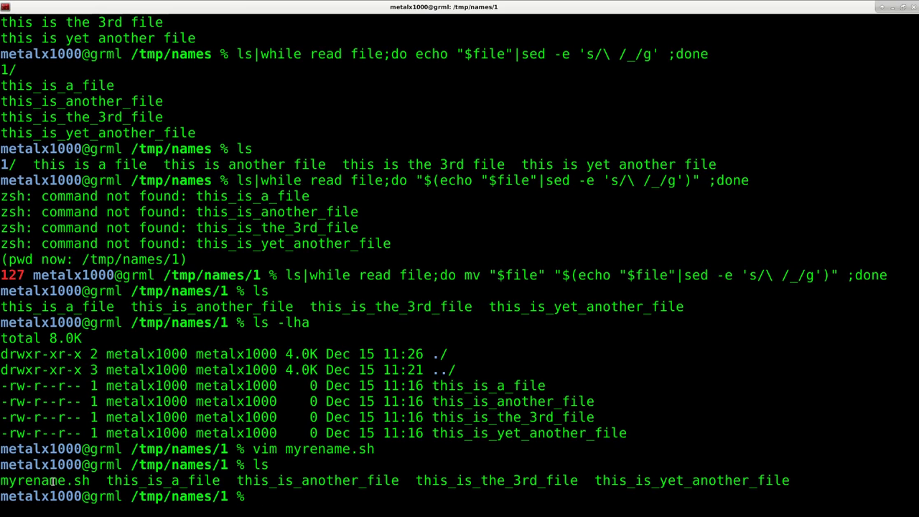
Step: Move myrename.sh up to /tmp/names with mv ../ and make it executable with chmod +x
text(mv my)
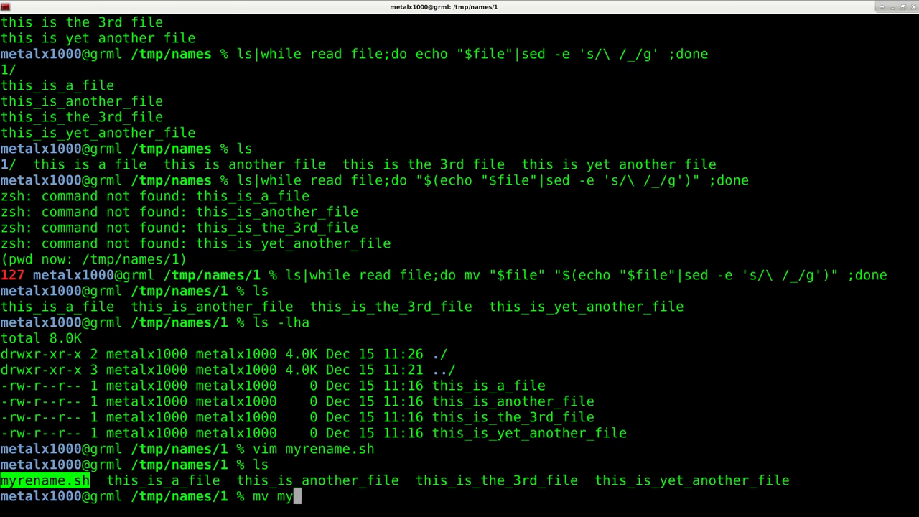
text(rename.sh ../)
text(cd ../)
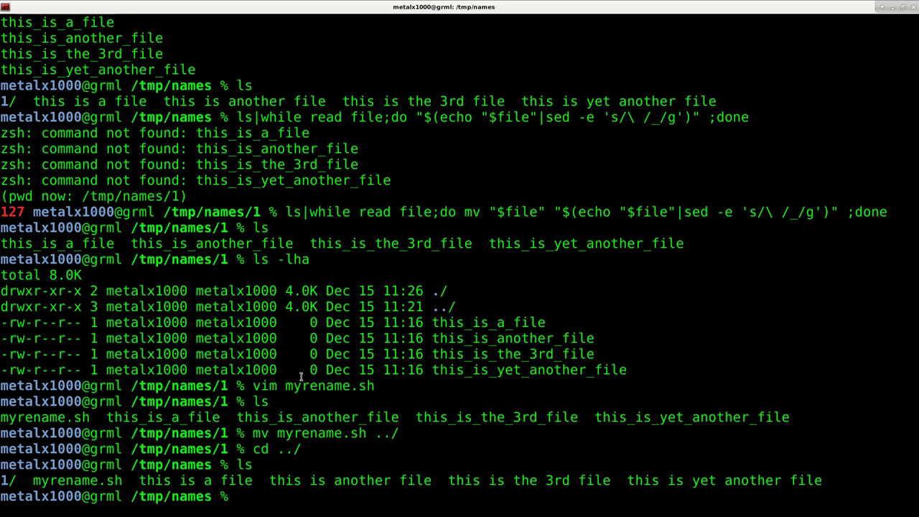
text(chmod)
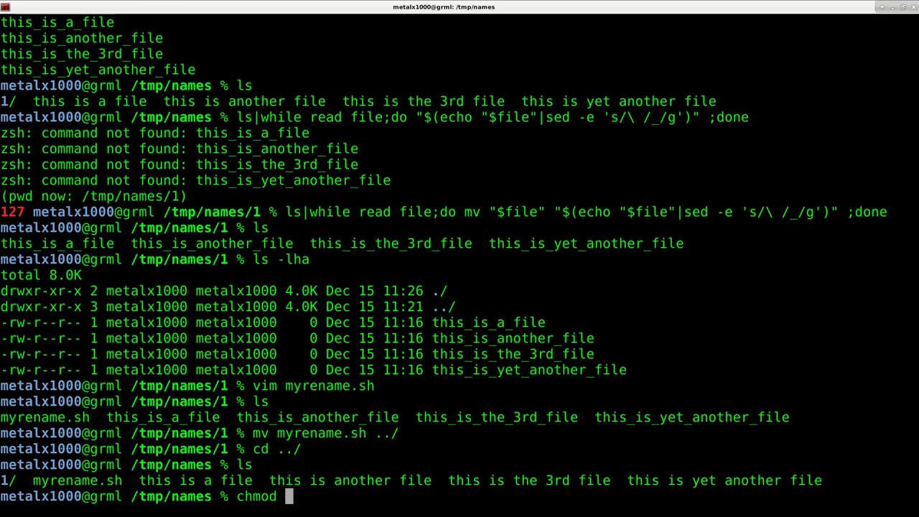
text(+x myrename.sh)
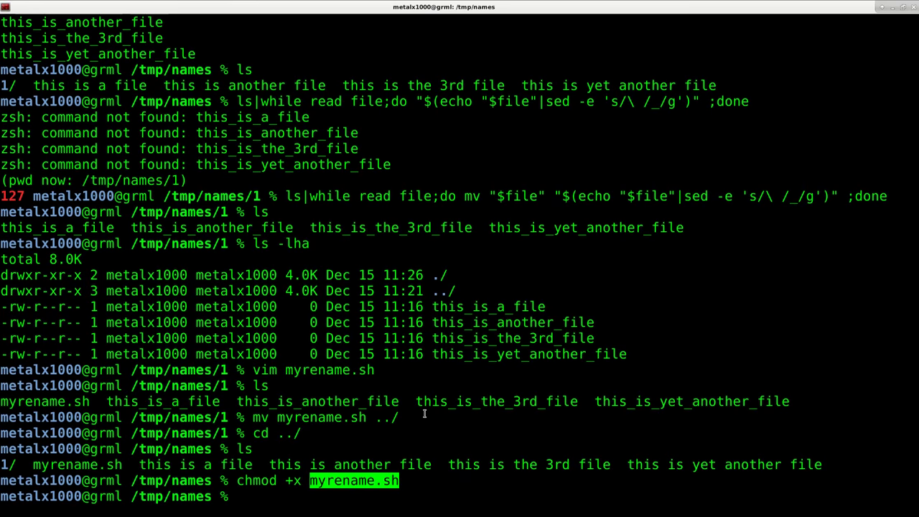
text(grep sed)
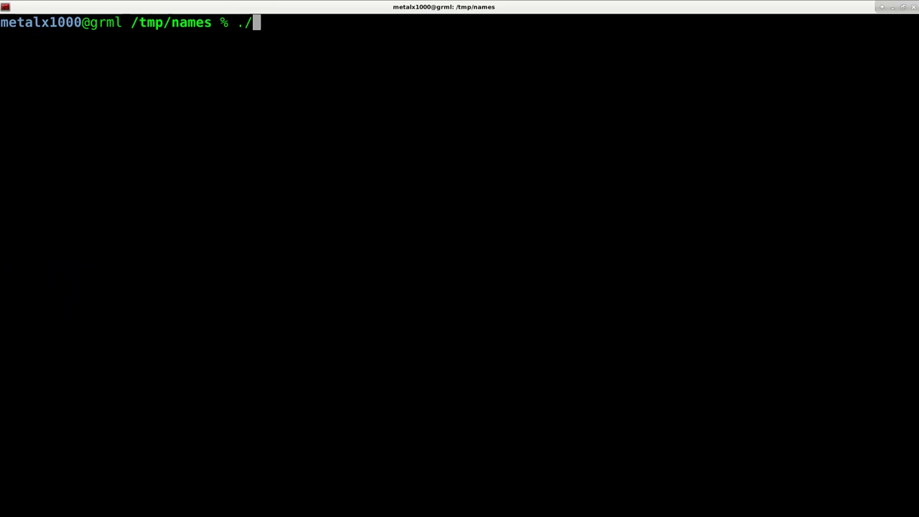
Step: Run ./myrename.sh, noting harmless mv errors for folder 1 and itself, then ls shows underscored names
key(Tab)
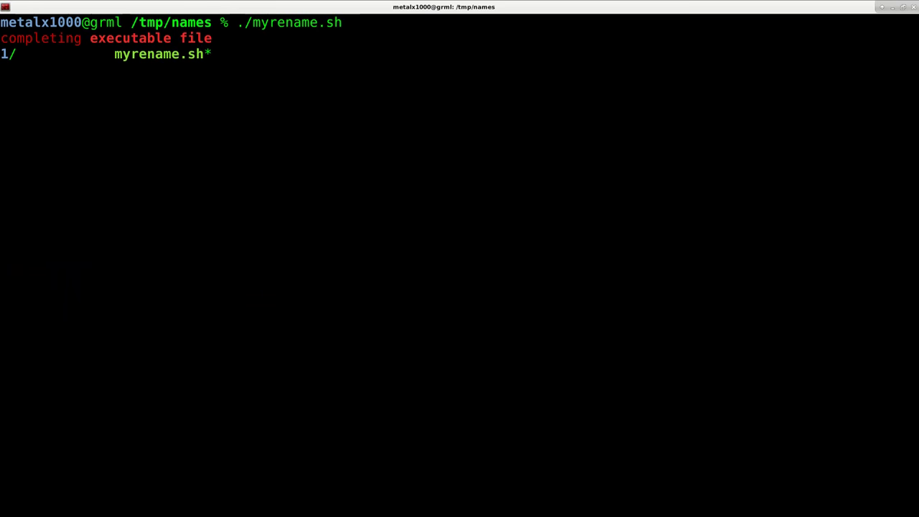
key(Return)
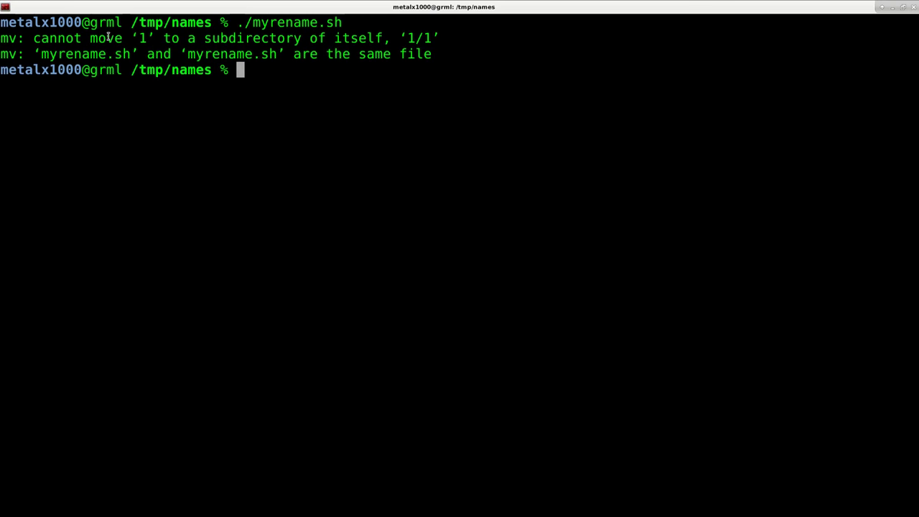
double_click(143, 37)
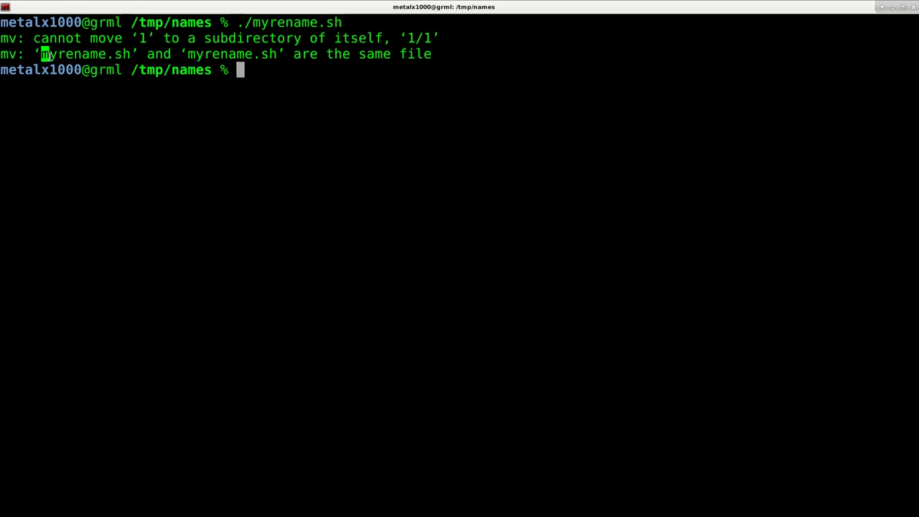
double_click(86, 55)
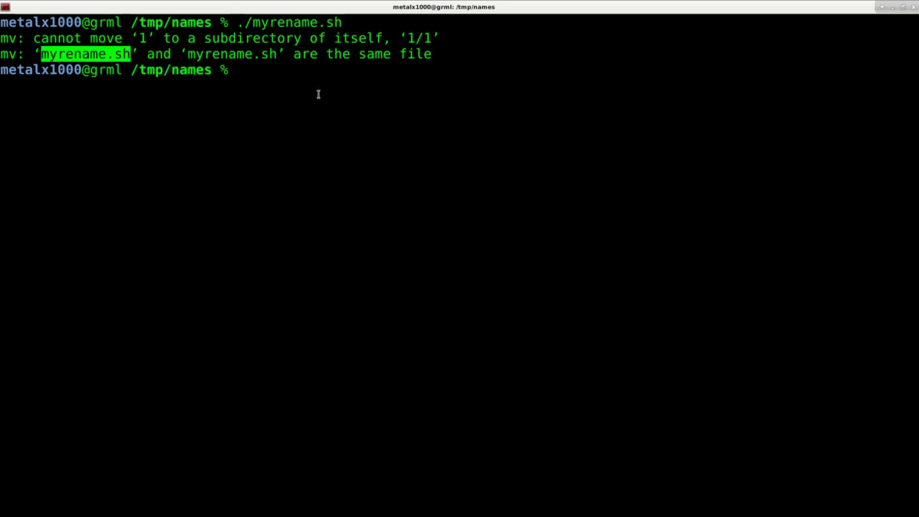
mouse_move(330, 72)
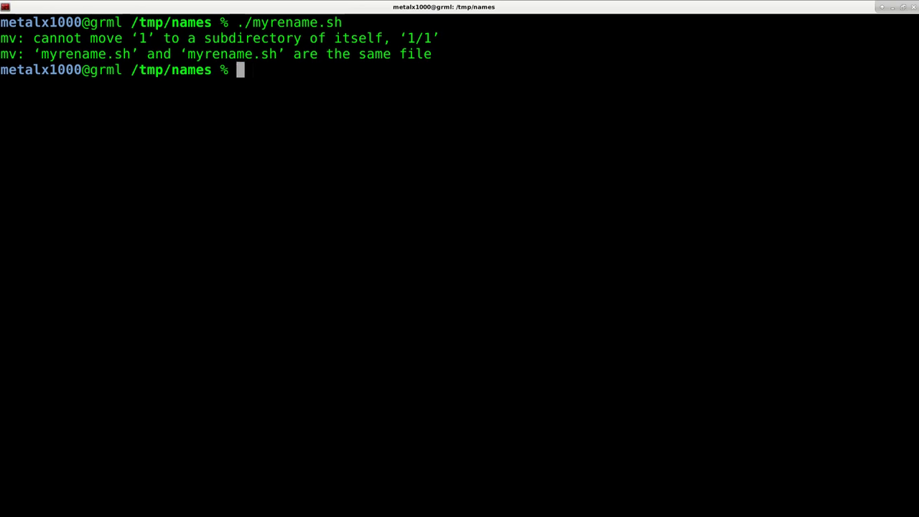
text(ls)
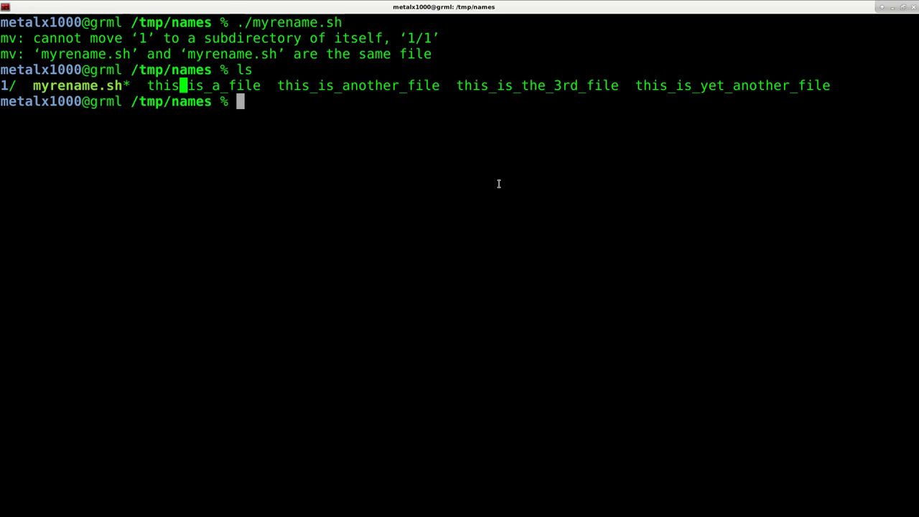
double_click(77, 86)
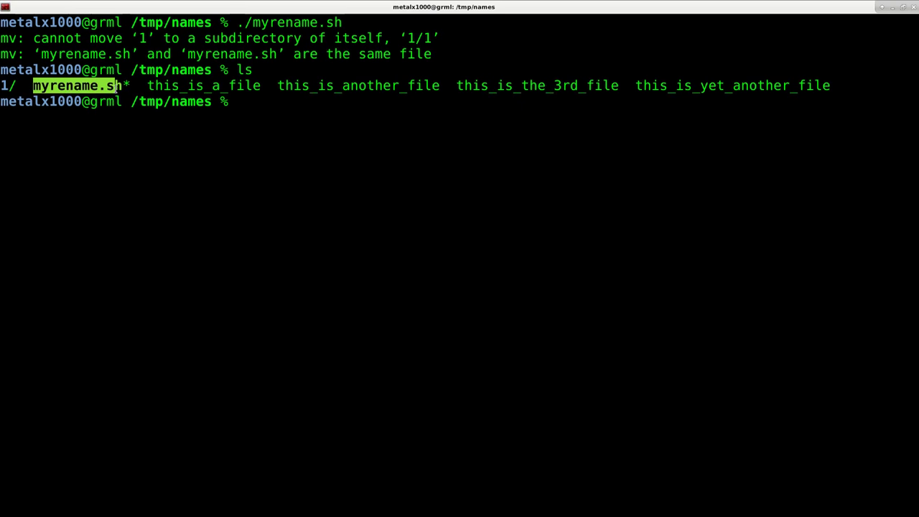